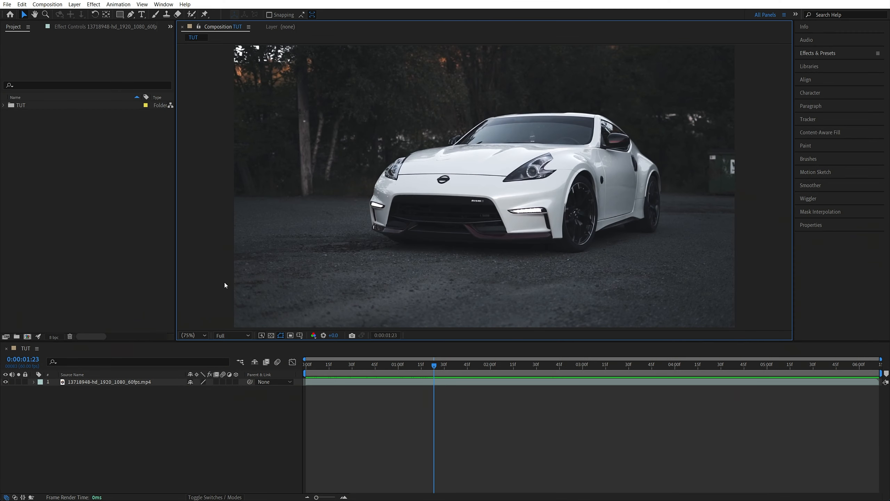
mouse_move(117, 378)
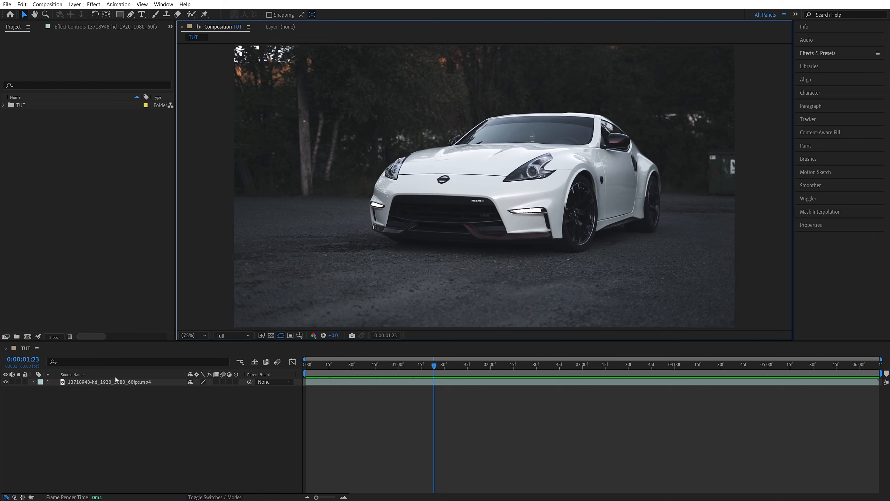
Step: Select the car video layer and duplicate it with Ctrl+D
click(22, 5)
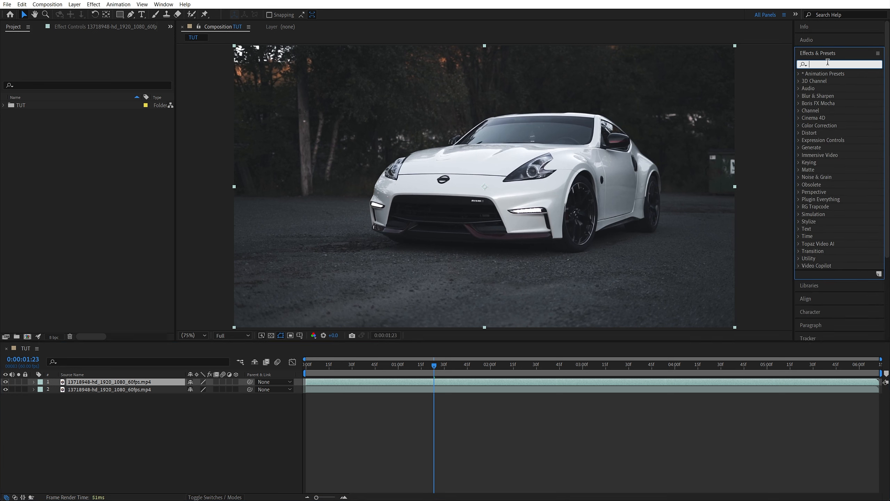
Step: Apply inverted Find Edges and a Tint effect to the top car layer
text(find ed)
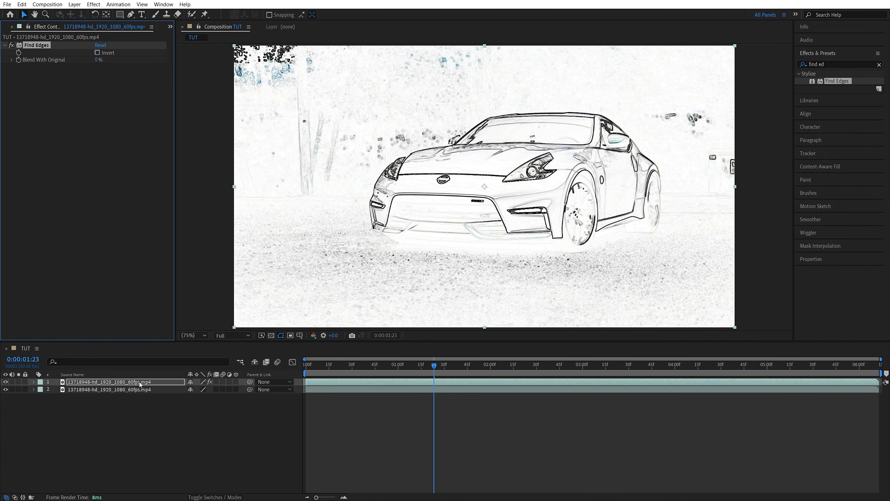
click(97, 52)
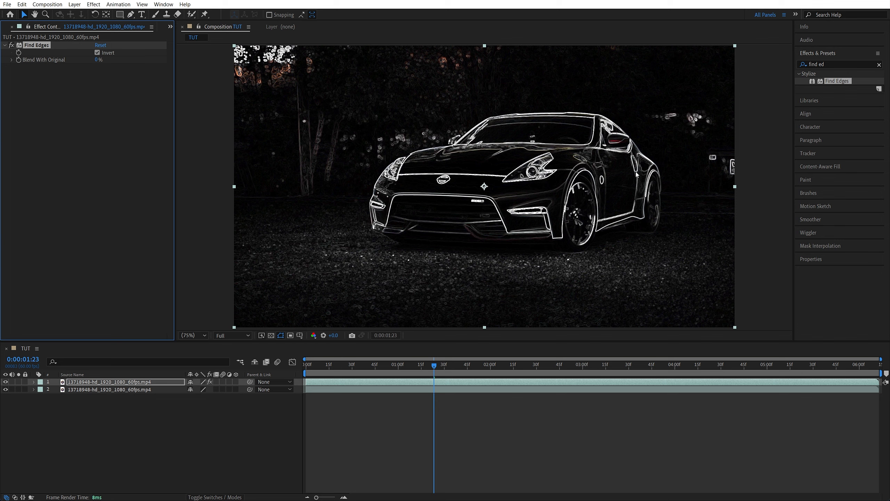
text(tint)
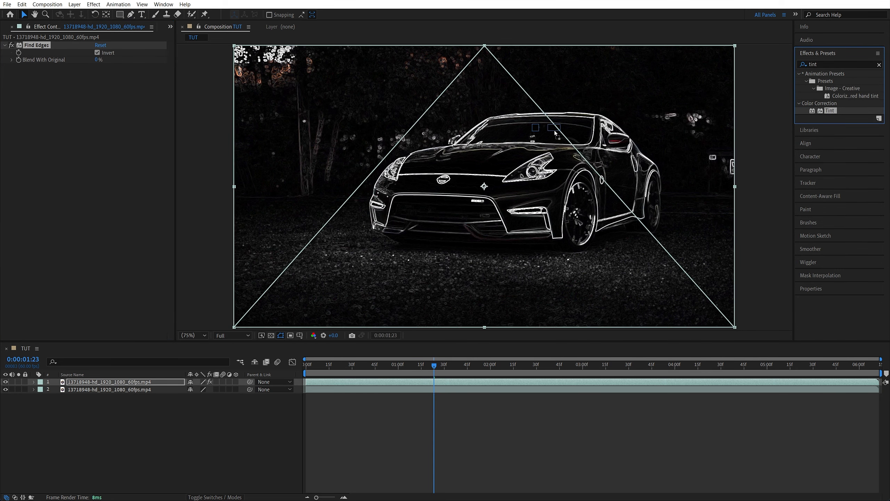
double_click(830, 110)
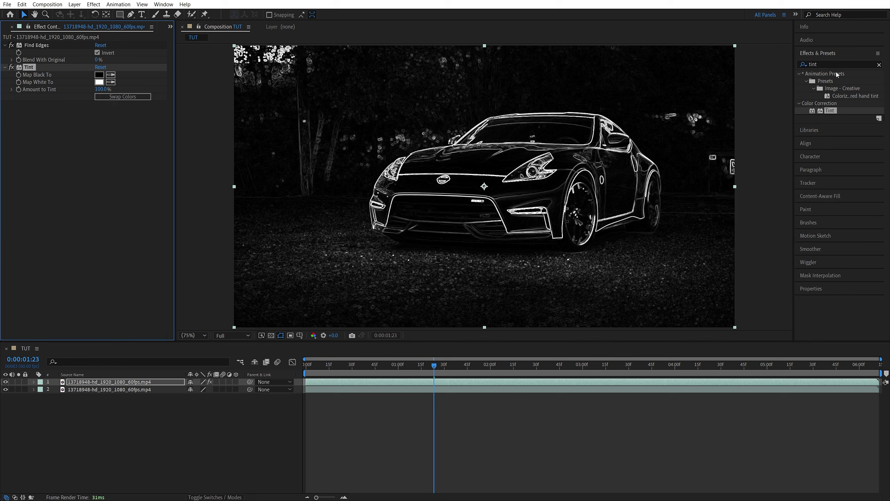
Step: Apply Levels with input white 198 and input black 49
text(level)
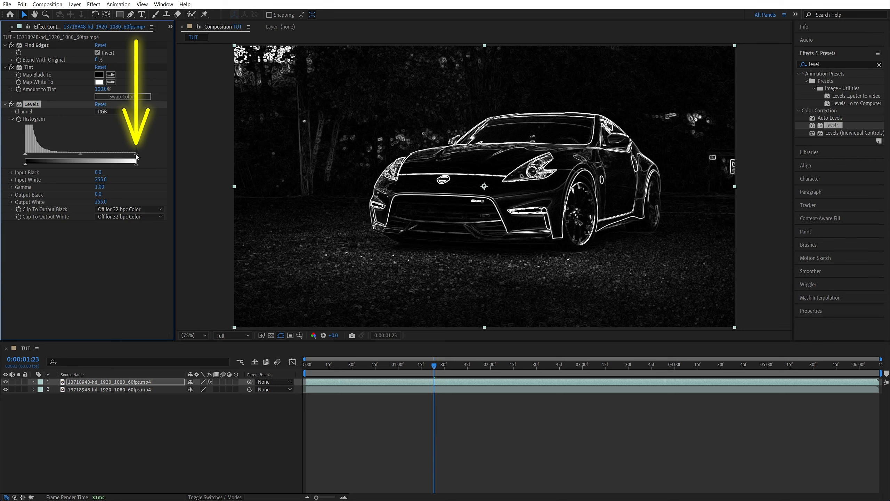
drag(156, 160, 137, 134)
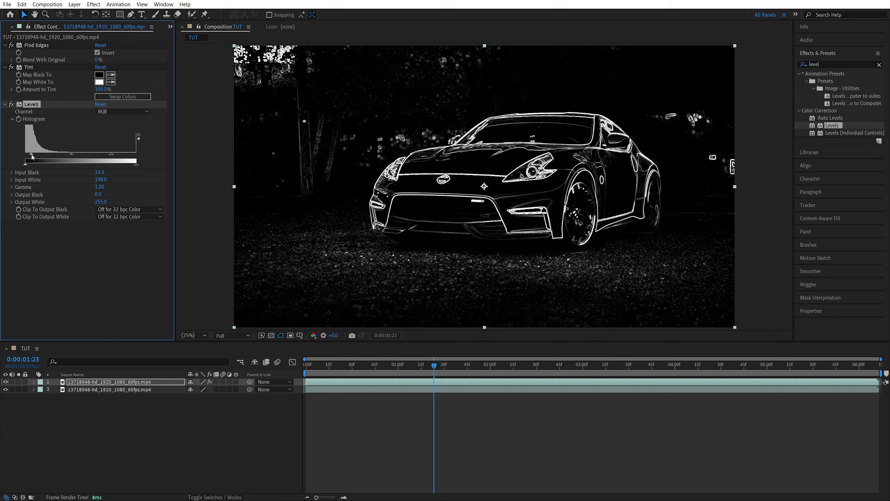
drag(46, 160, 62, 160)
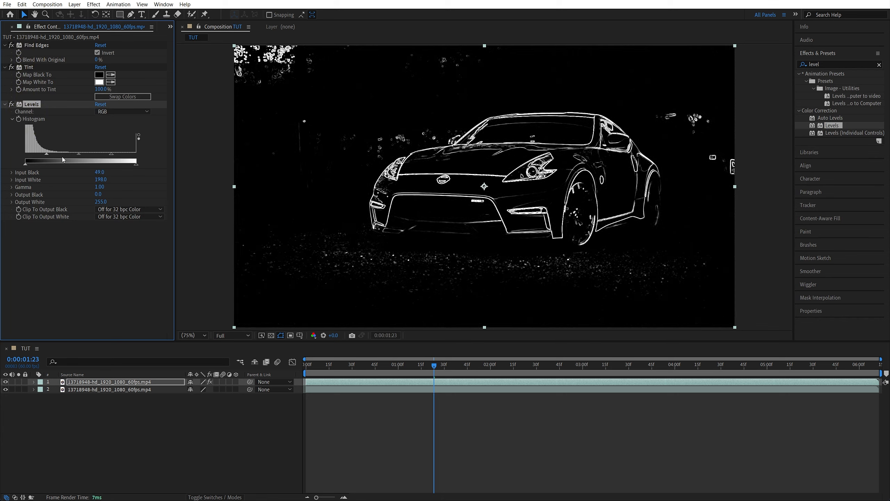
Step: Apply Gaussian Blur to soften the outline, with Blurriness 5
text(gaussi)
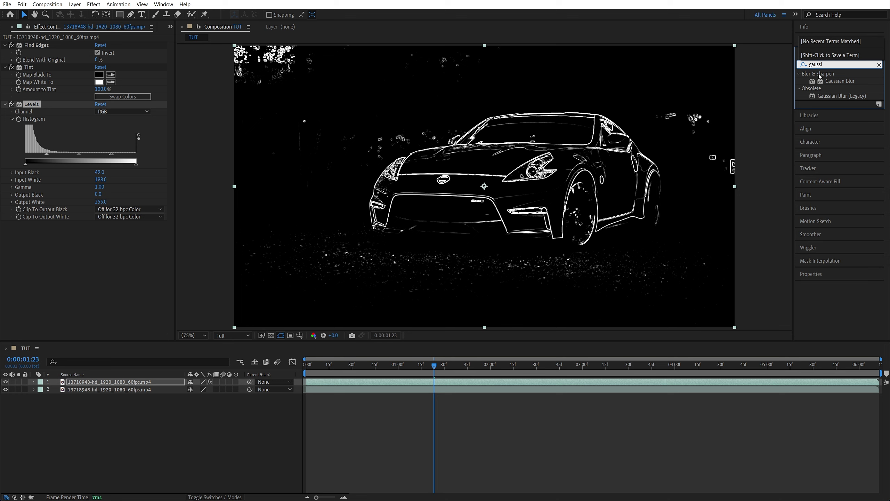
double_click(840, 80)
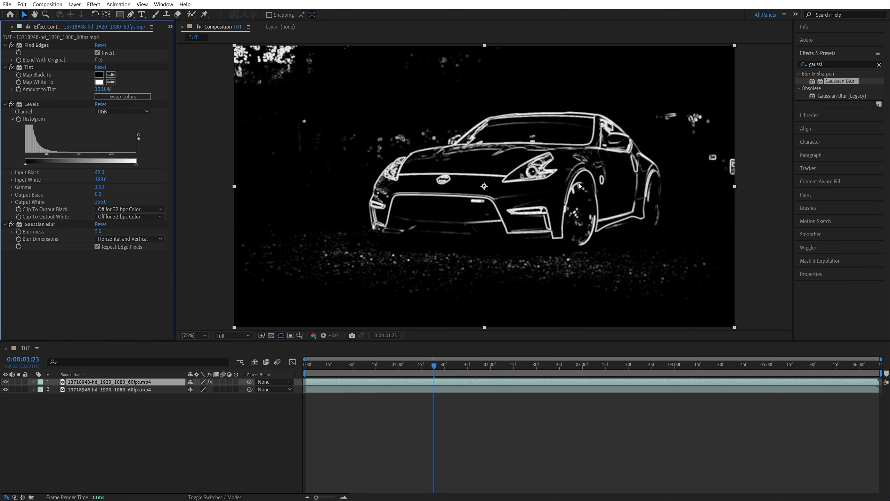
Step: Apply 4-Color Gradient and set its blending mode to Soft Light
text(4)
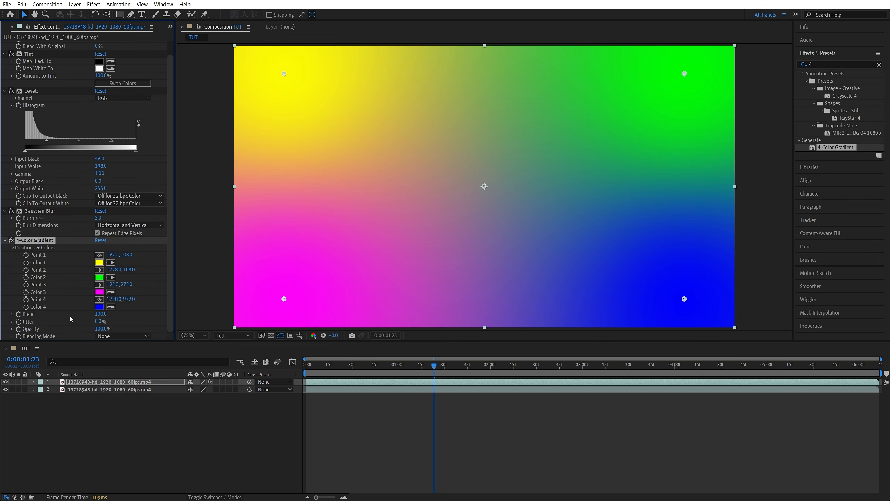
click(122, 336)
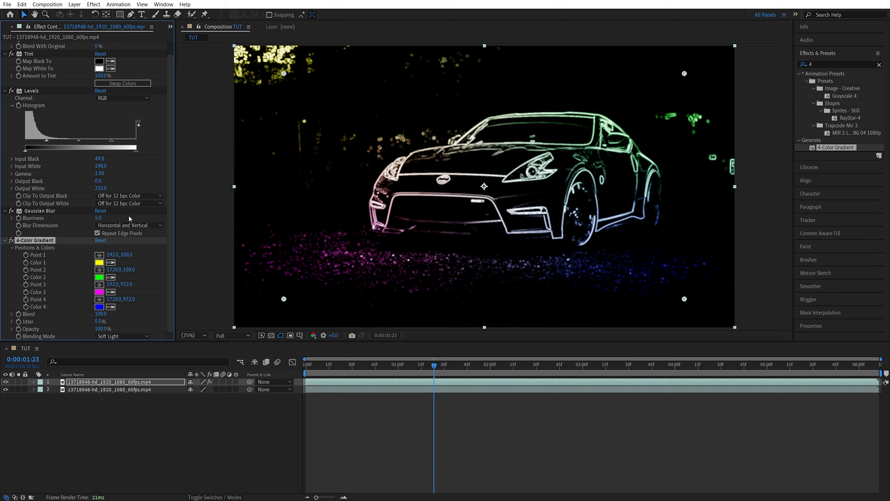
mouse_move(122, 308)
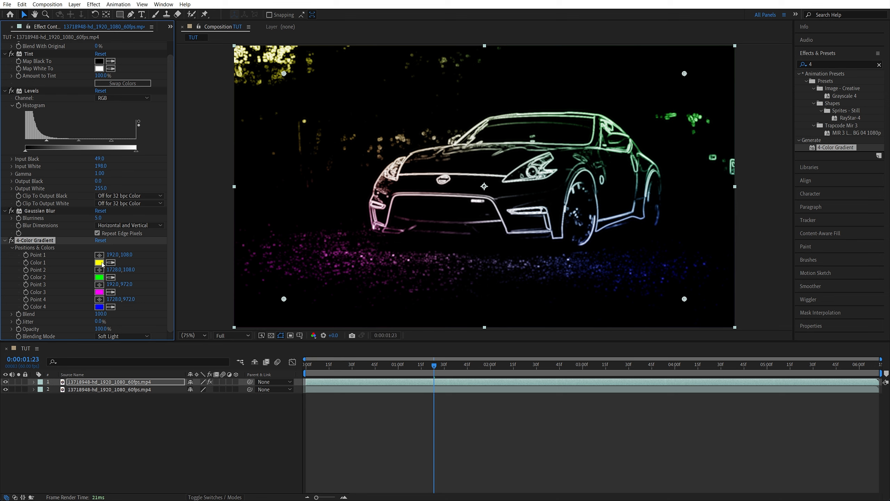
click(99, 262)
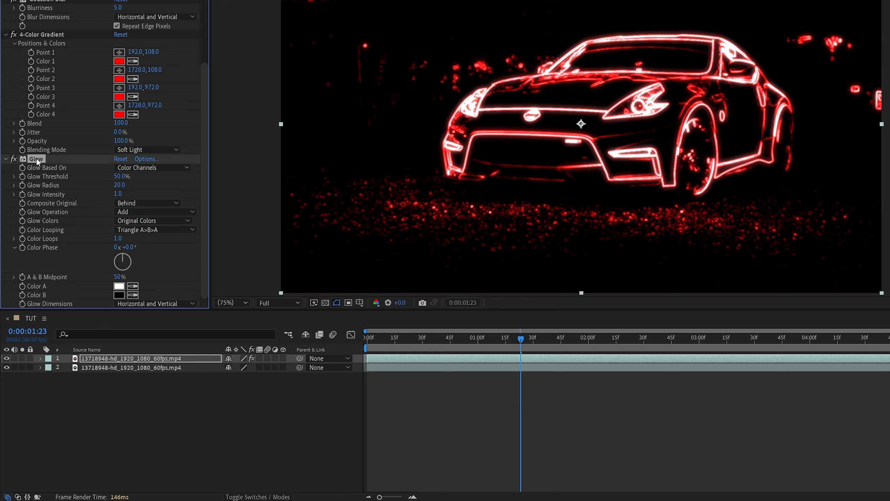
Step: Duplicate the Glow twice, setting Glow 2 radius to 200 and Glow 3 to 600
key(ctrl+d)
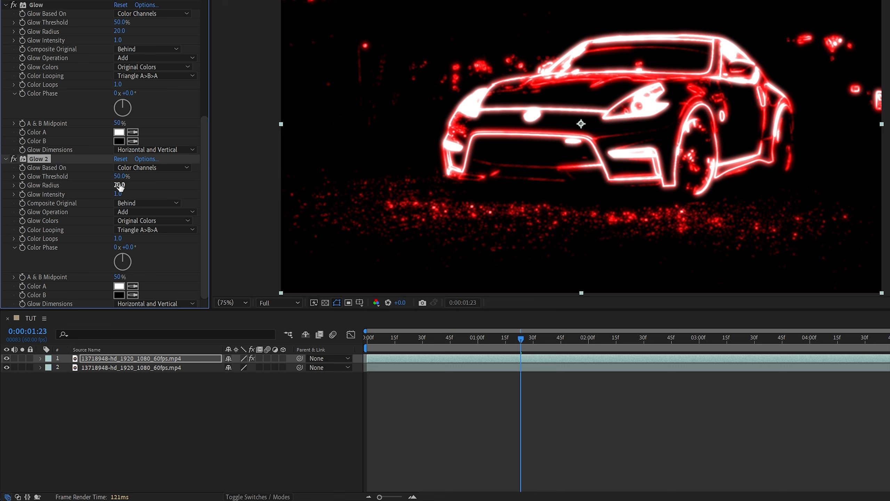
text(200.0)
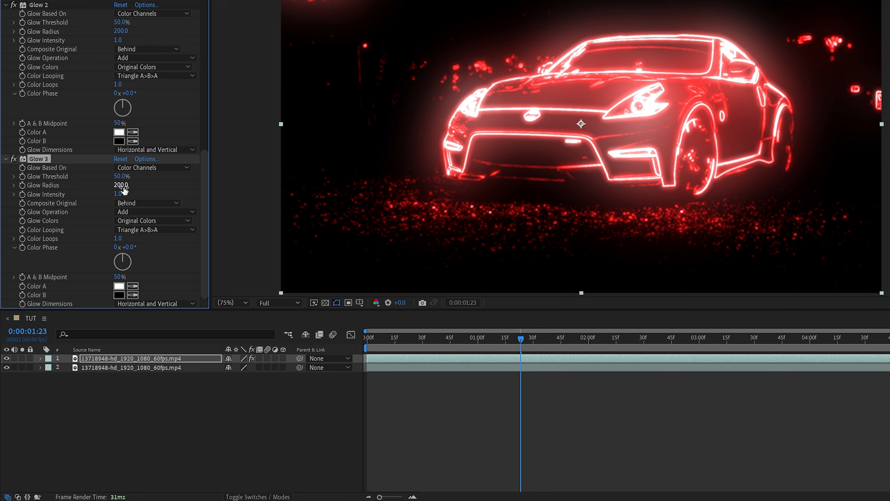
drag(121, 185, 170, 184)
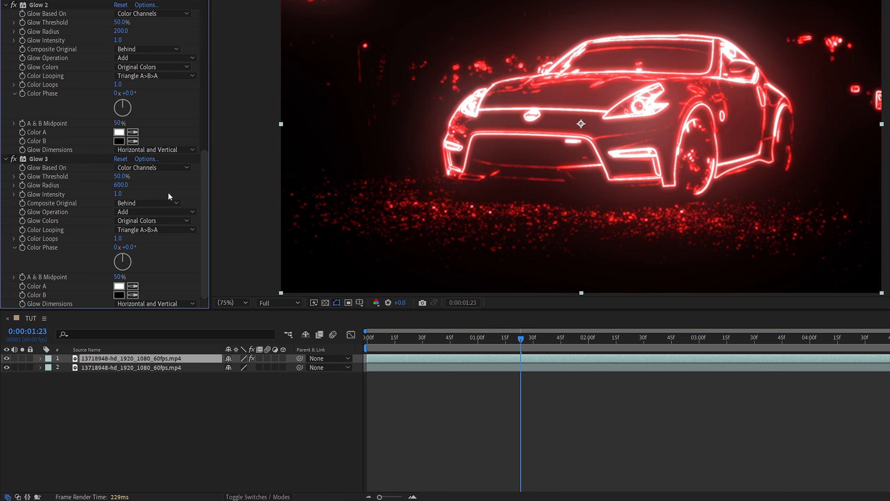
mouse_move(402, 187)
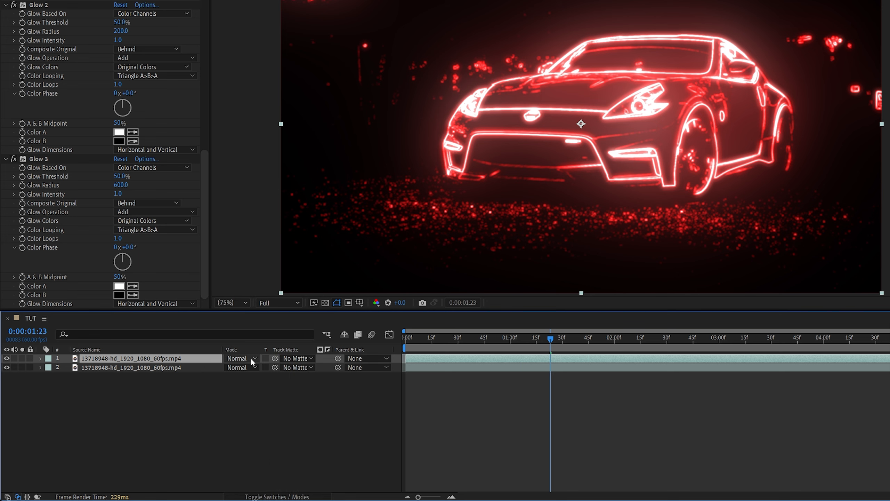
Step: Set the top layer's blend mode to Screen and move the playhead to one second
click(241, 358)
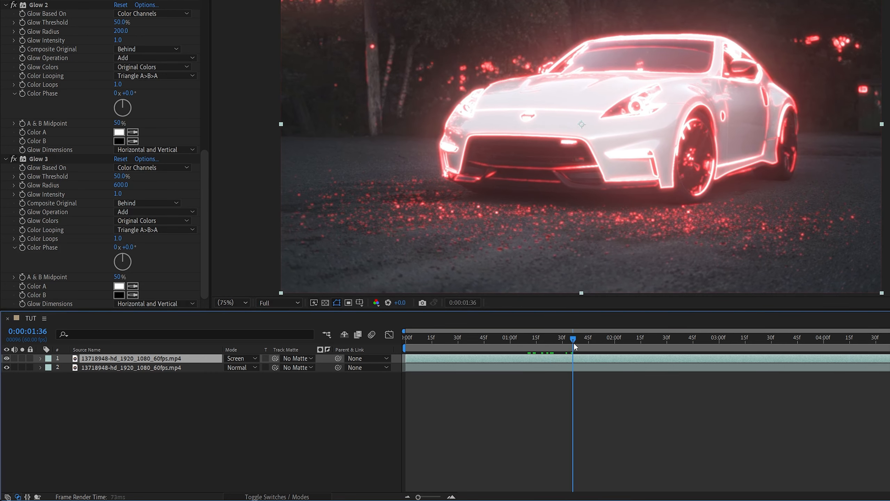
drag(573, 337, 580, 336)
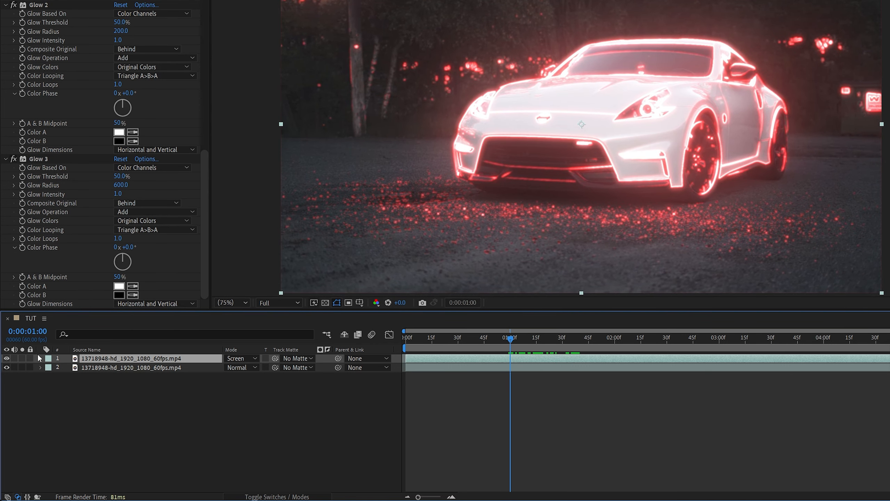
Step: Keyframe Scale and Opacity from 100% at 1:00 to 150% scale, 0% opacity at 3:00
click(41, 357)
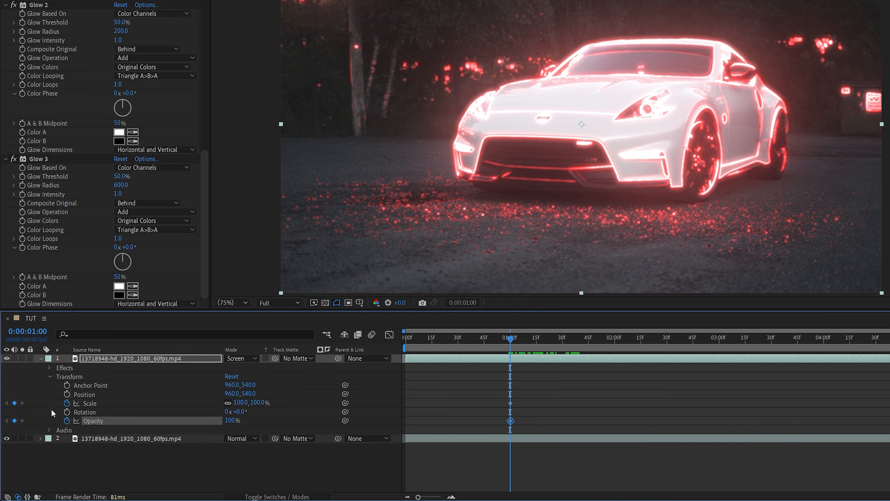
key(u)
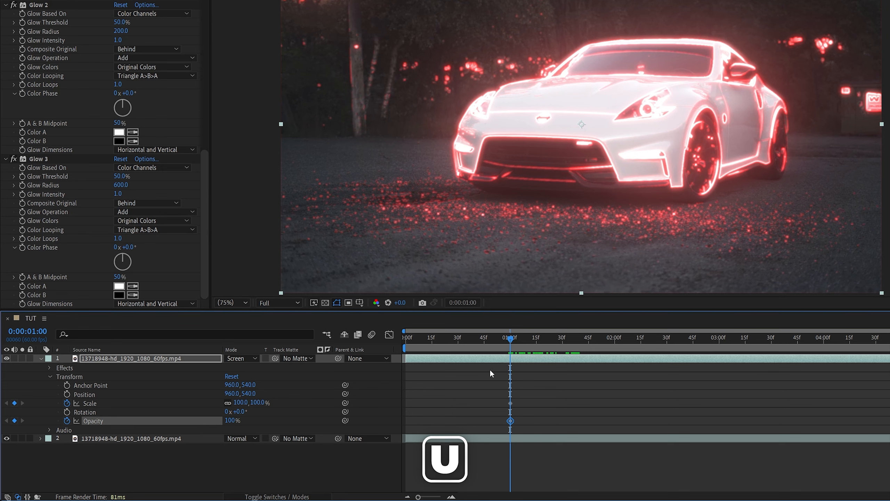
click(50, 376)
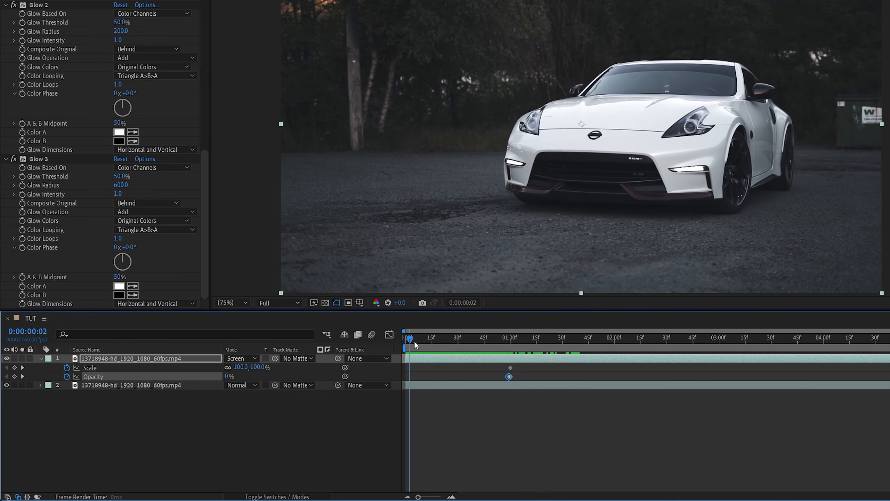
click(509, 339)
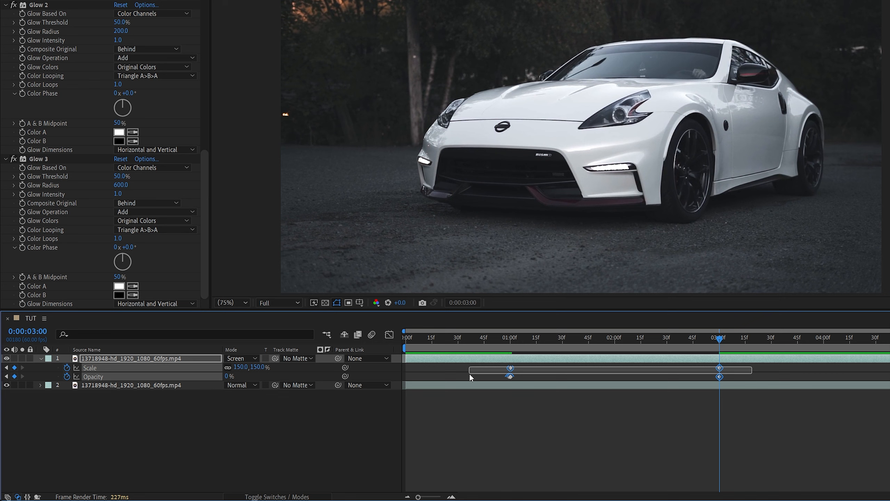
Step: Apply Easy Ease to the Scale and Opacity keyframes and adjust the speed curve
right_click(509, 369)
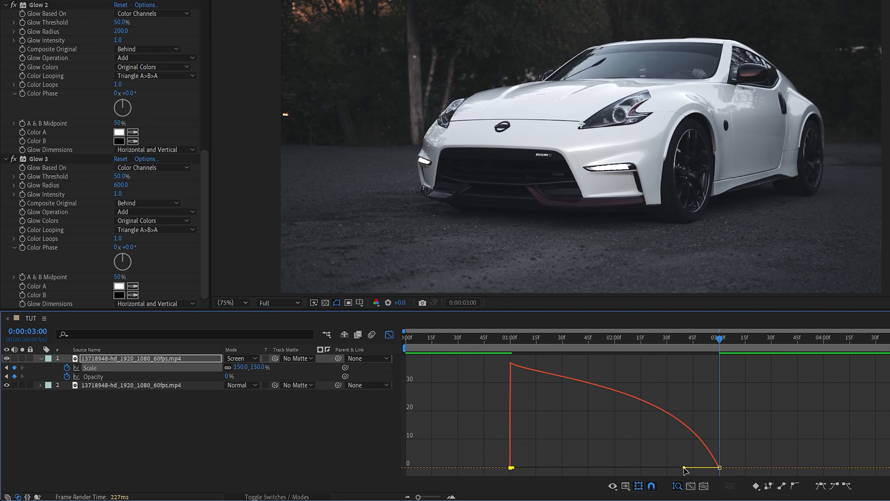
click(388, 334)
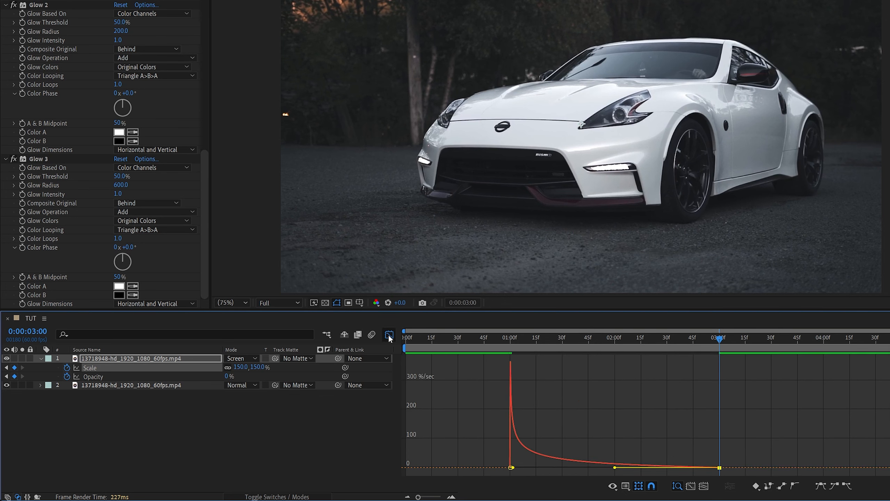
click(388, 335)
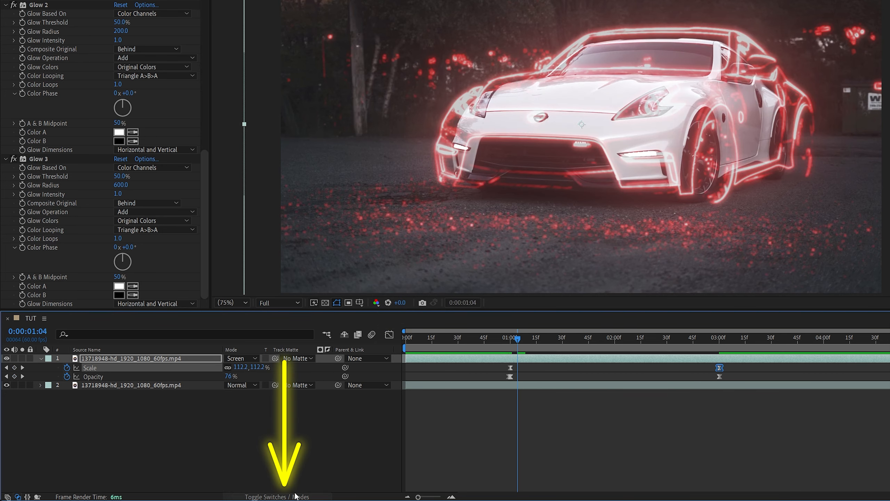
Step: Enable the Motion Blur switch on the neon outline layer
click(280, 496)
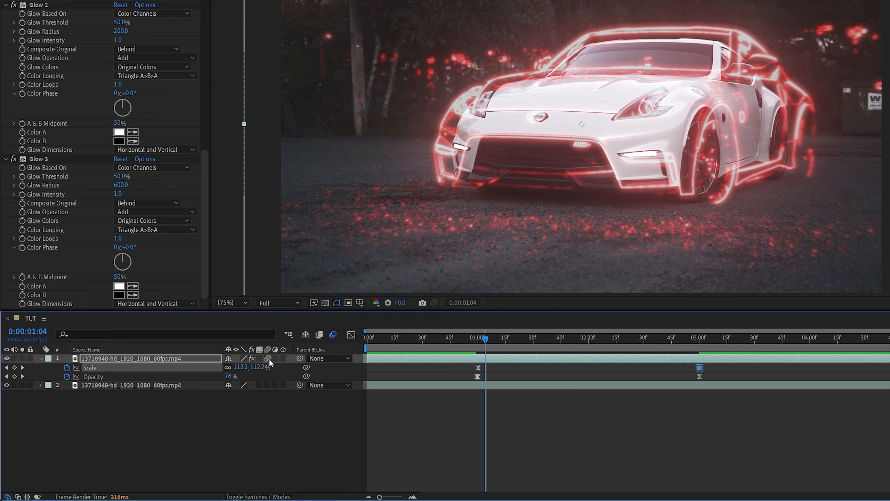
click(449, 342)
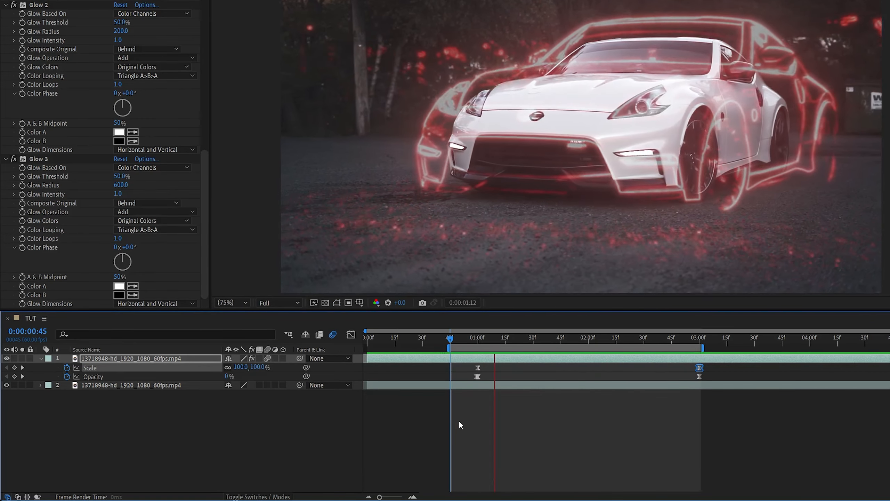